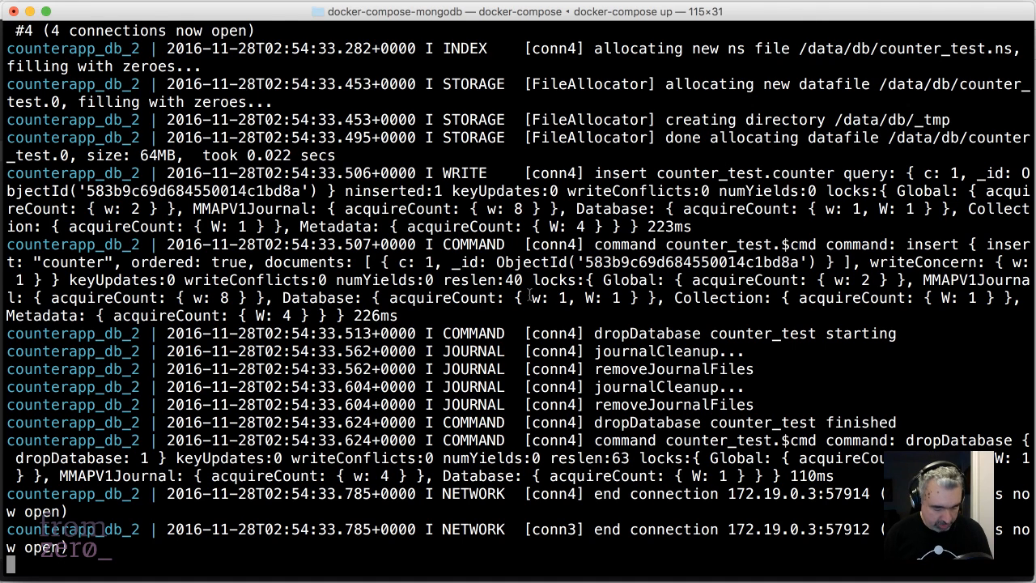
# Interrupt docker-compose up to gracefully stop counterapp_web_2 and counterapp_db_2.
pyautogui.press('ctrl+c')
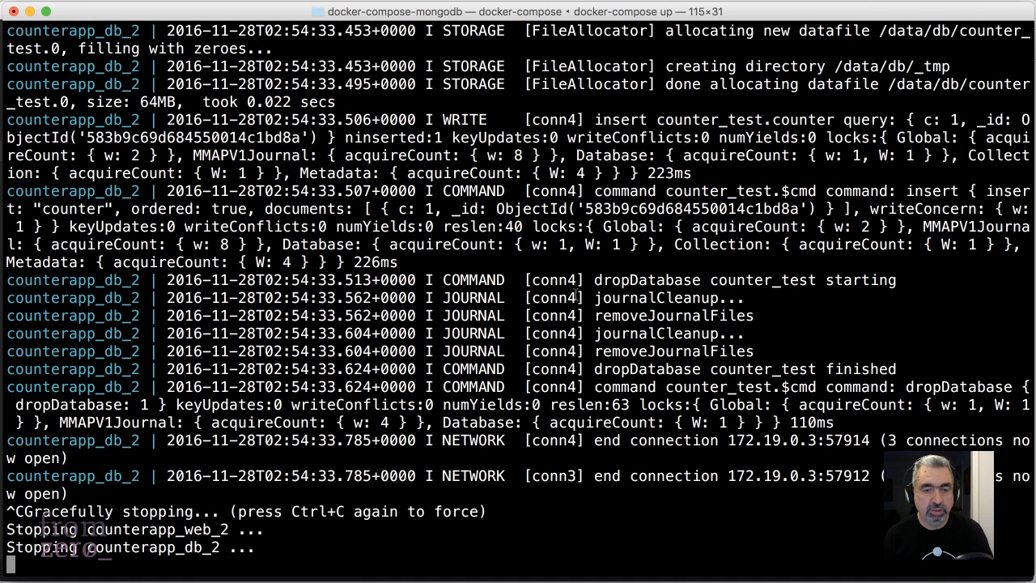
pyautogui.moveTo(483, 272)
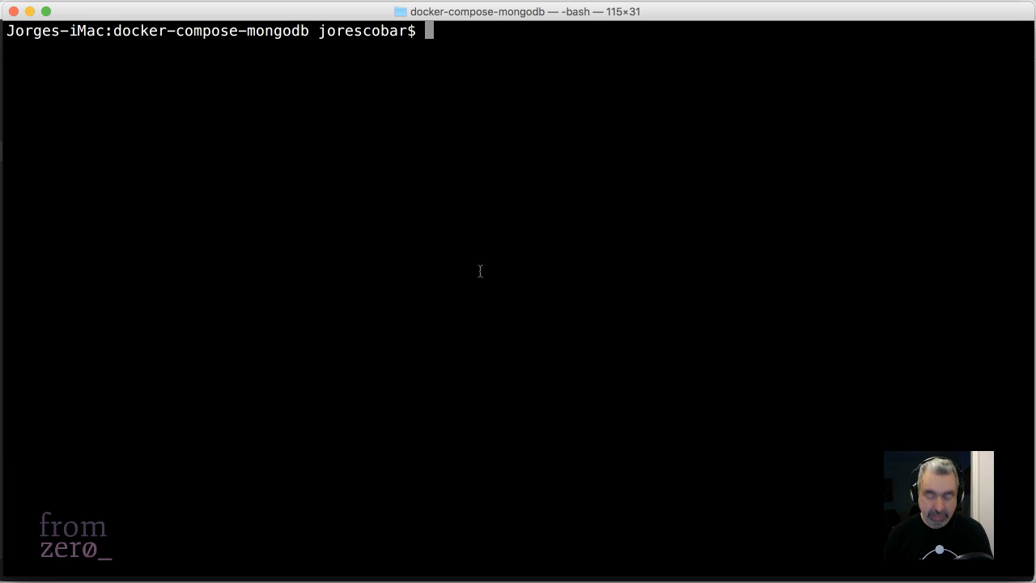
# Run 'docker-compose up -d db' to start only the MongoDB service detached.
pyautogui.write('docker')
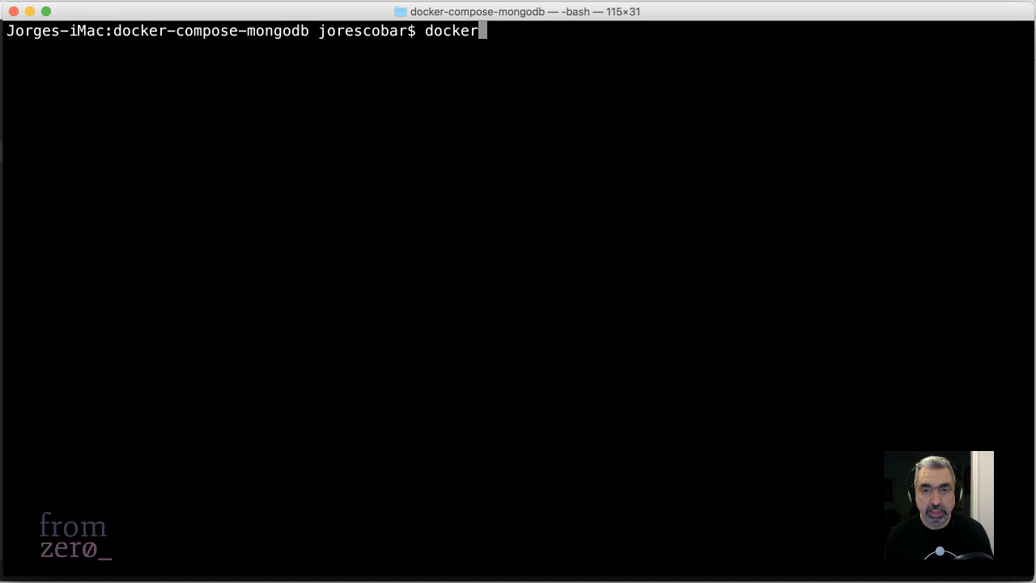
pyautogui.write('-compose')
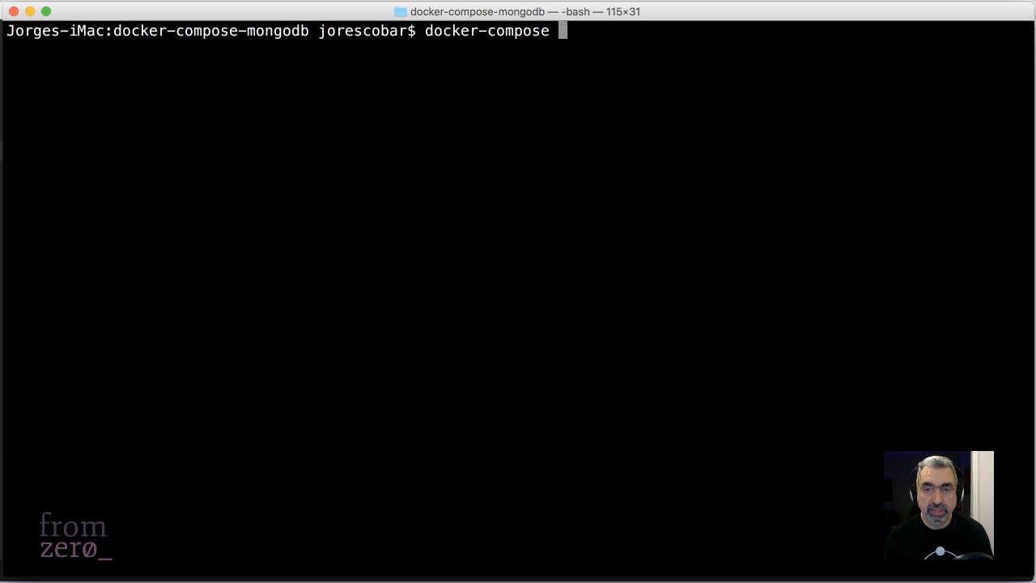
pyautogui.write('up')
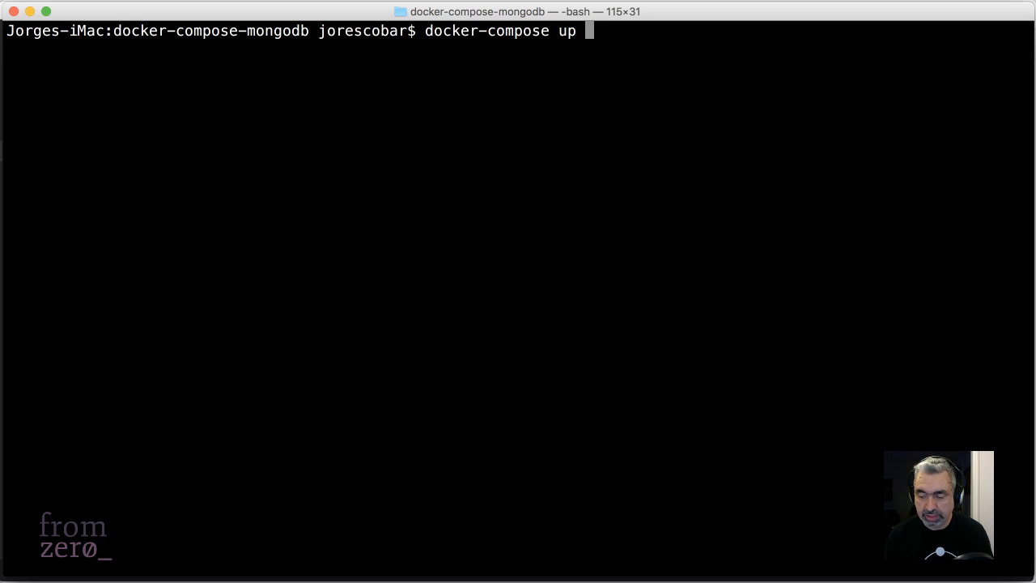
pyautogui.write('-d db')
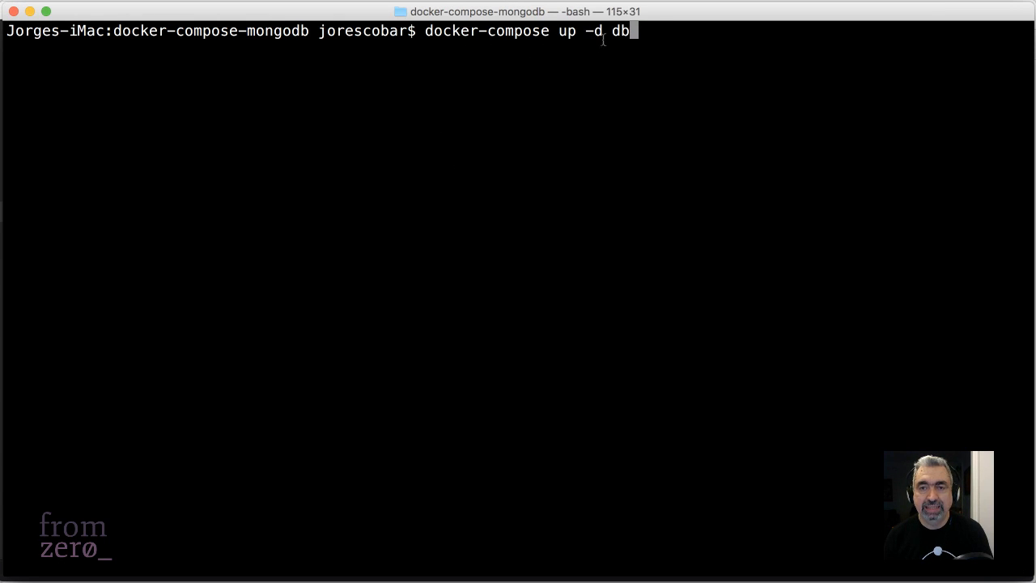
pyautogui.moveTo(778, 100)
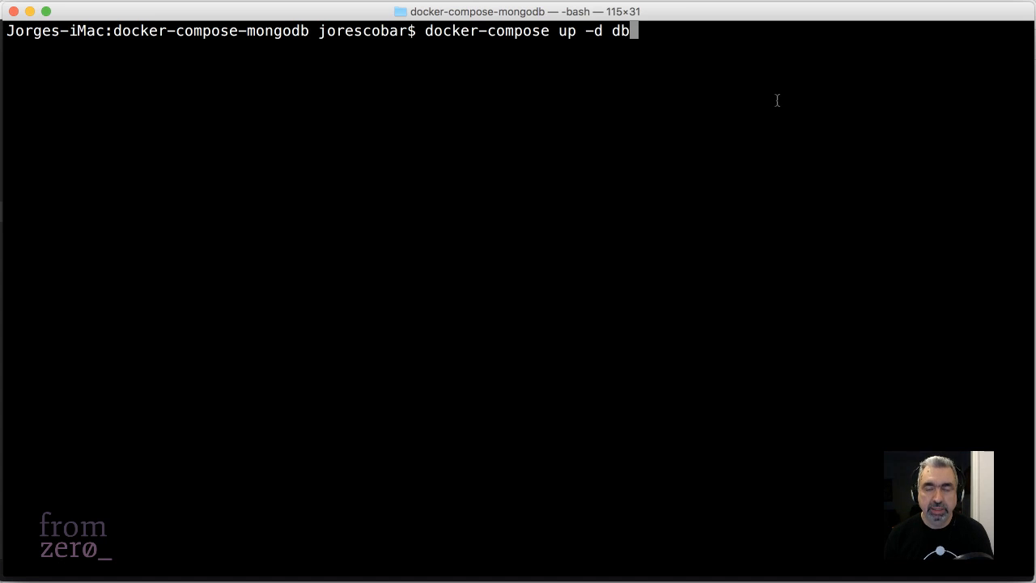
pyautogui.press('Return')
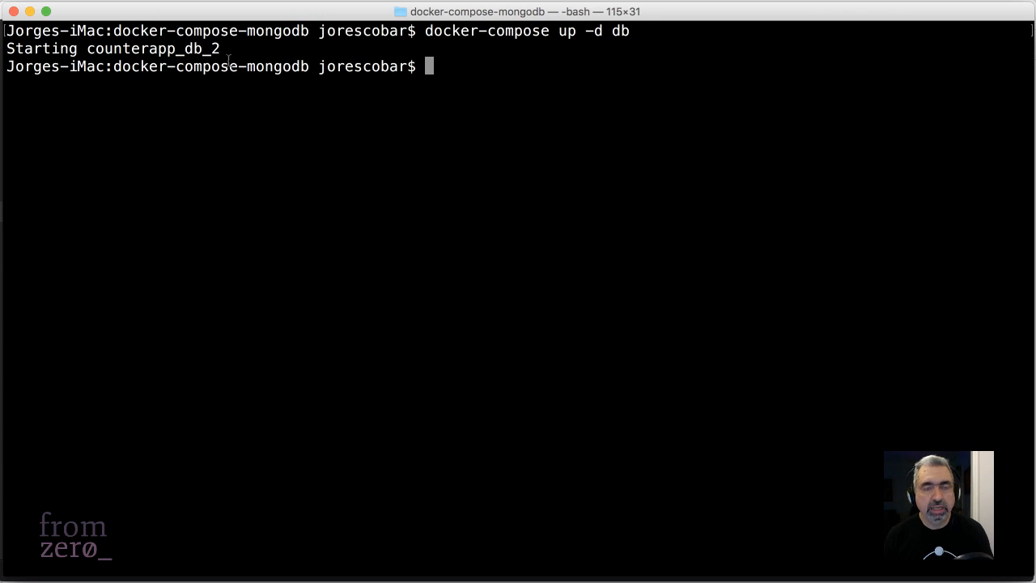
pyautogui.moveTo(463, 142)
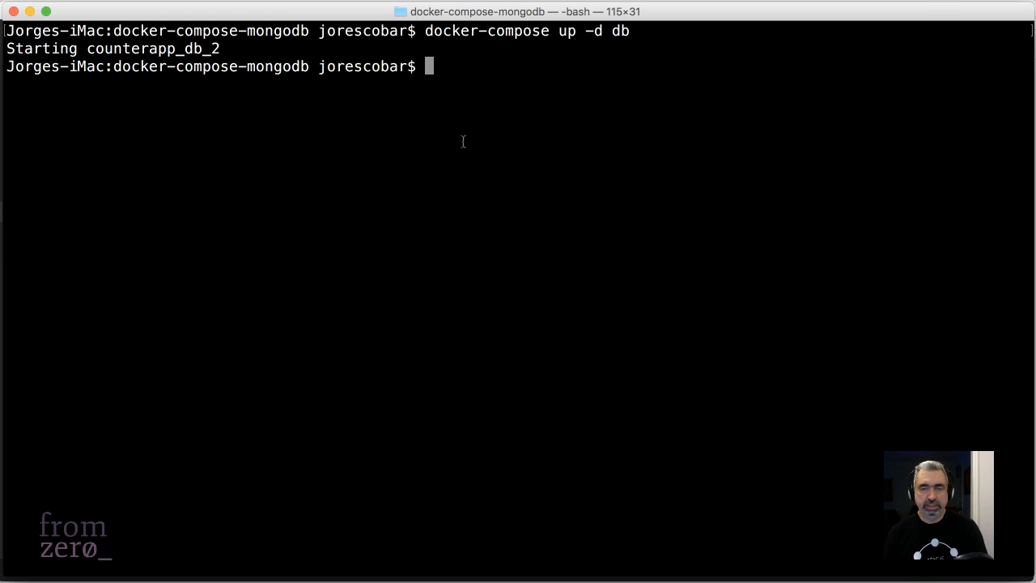
pyautogui.moveTo(630, 120)
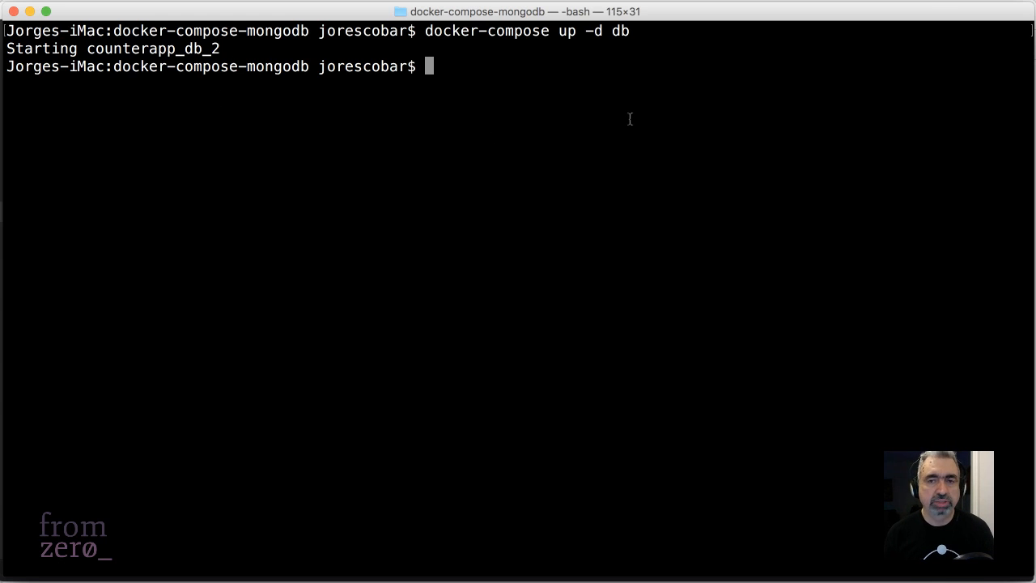
# List running containers with docker ps, showing counterapp_db_2 (mongo) and counterapp_db_1 (mysql).
pyautogui.write('do')
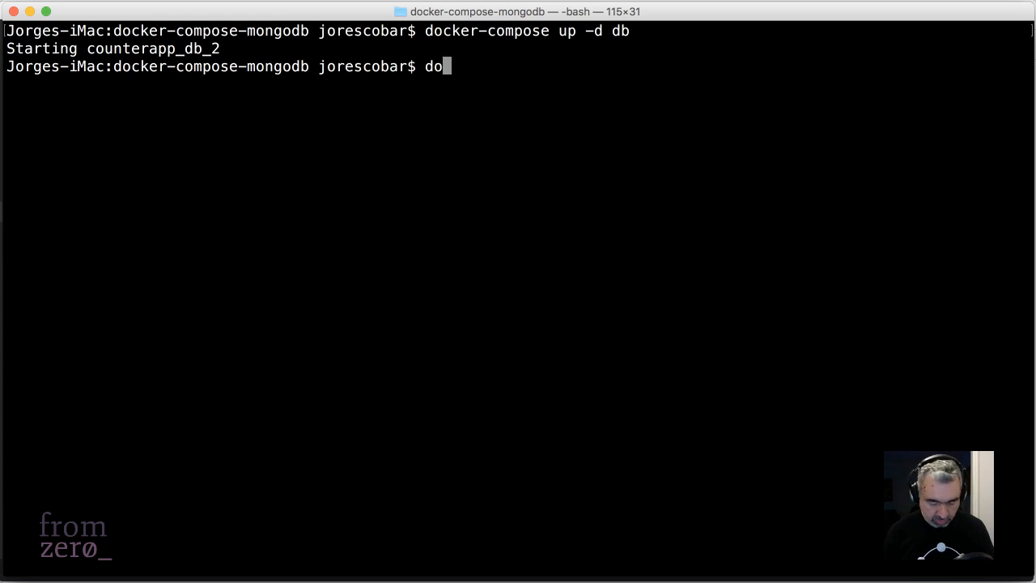
pyautogui.press('Return')
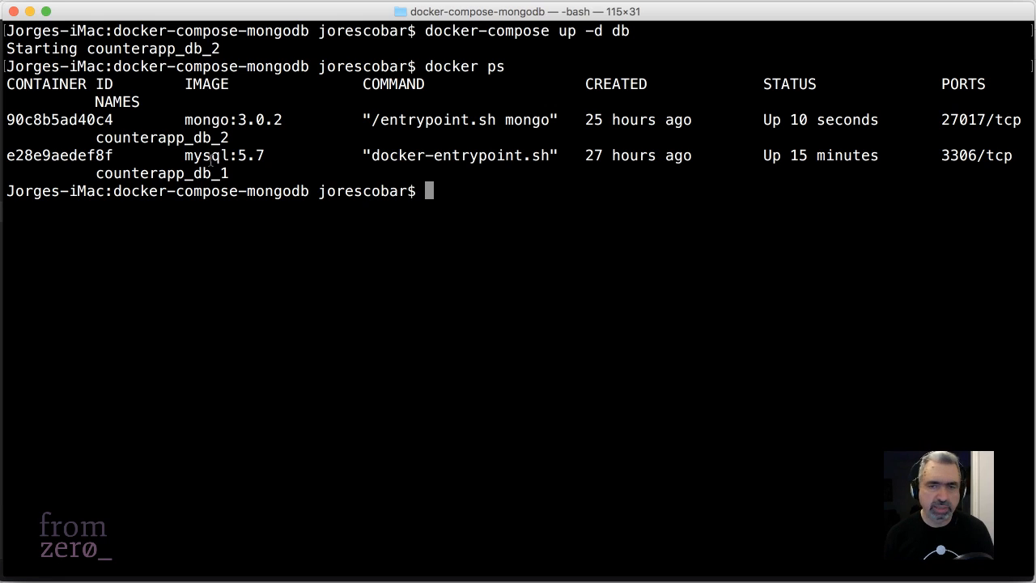
pyautogui.moveTo(470, 210)
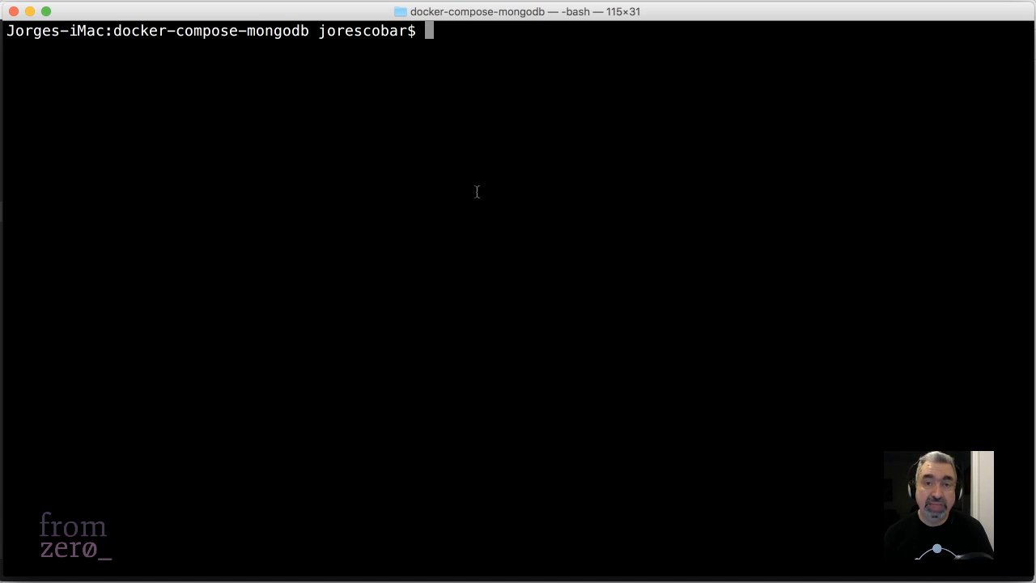
# Compose 'docker-compose run --service-ports web' at the prompt without running it yet.
pyautogui.write('docker')
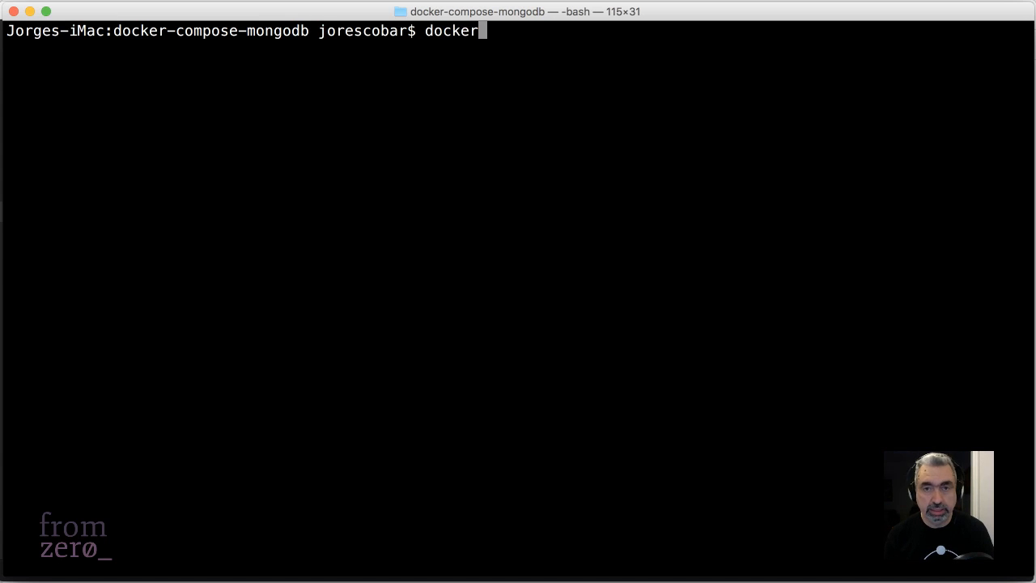
pyautogui.write('-compose')
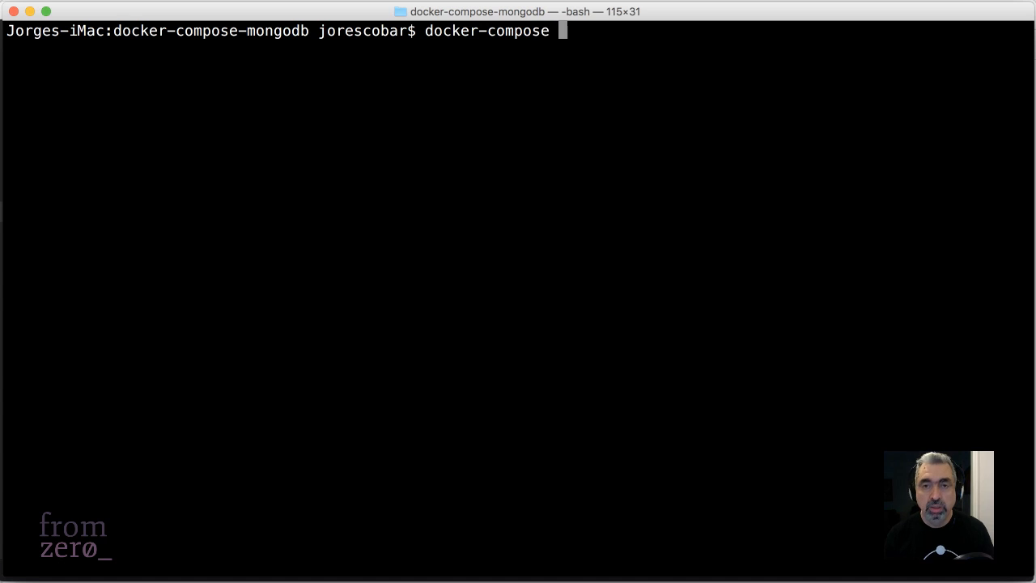
pyautogui.write('run')
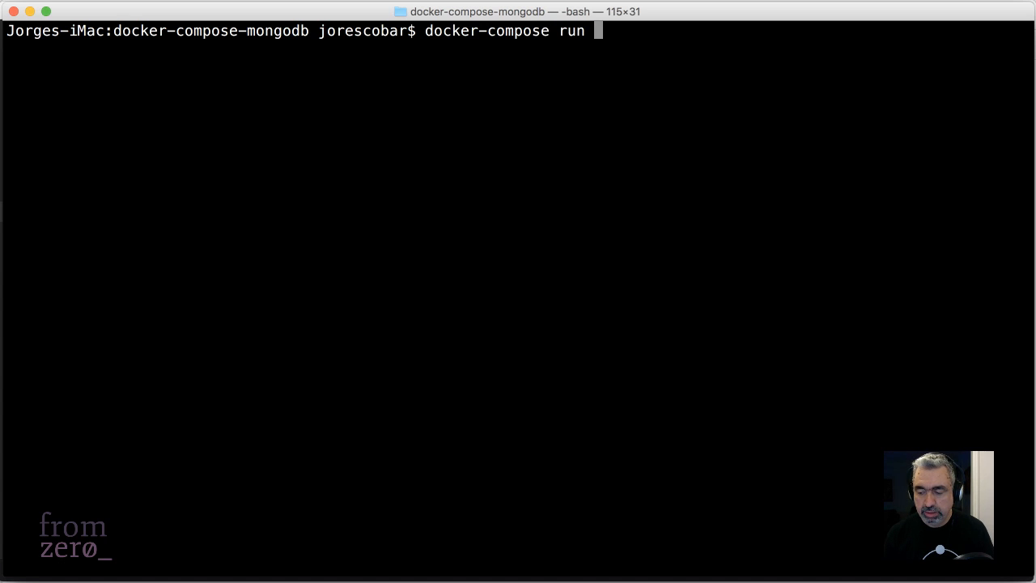
pyautogui.write('--s')
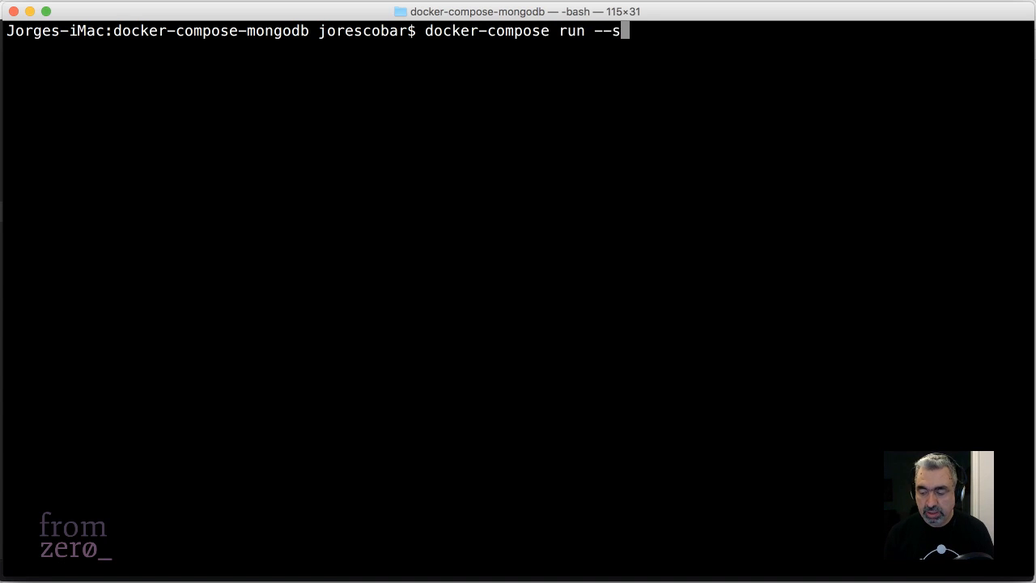
pyautogui.write('ervice-ports')
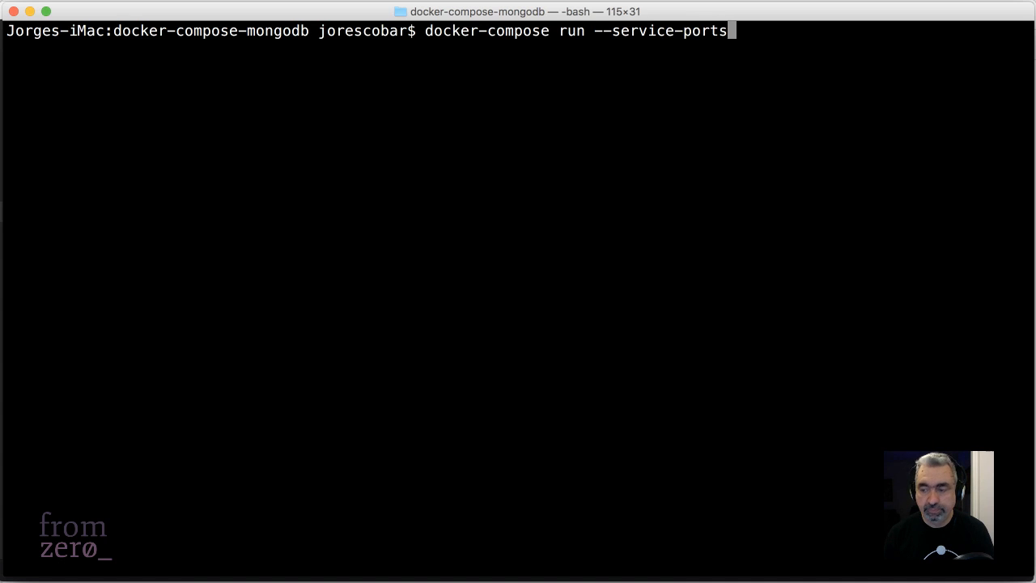
pyautogui.write('web')
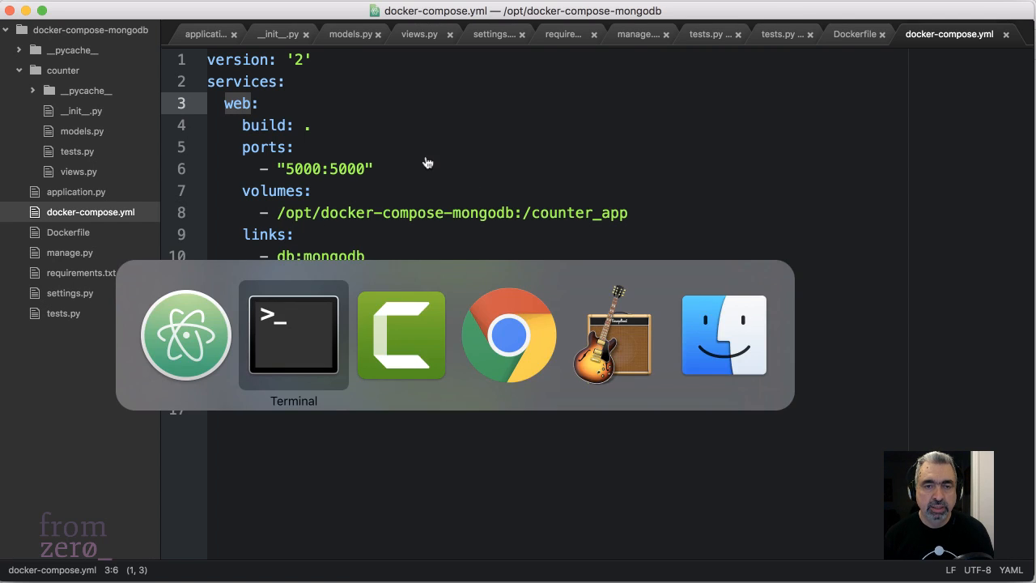
# Return to Terminal and run the web service with published ports, Flask serving on 5000.
pyautogui.click(293, 333)
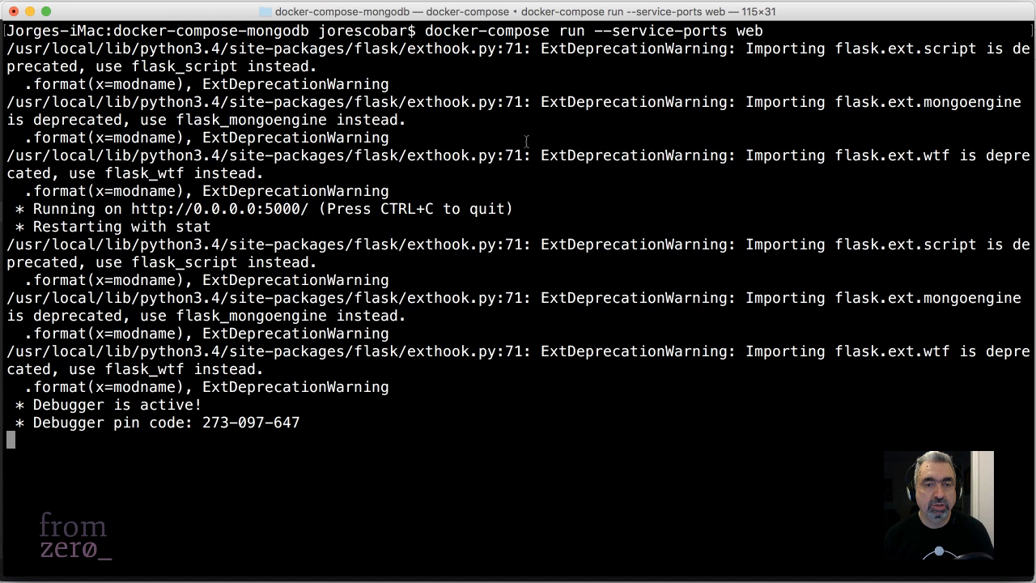
pyautogui.moveTo(353, 181)
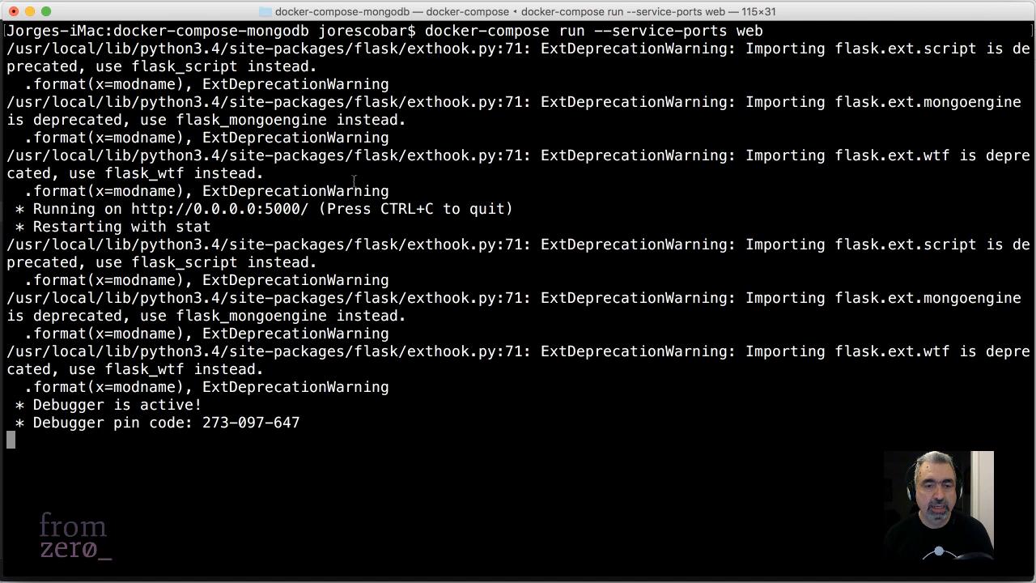
pyautogui.moveTo(533, 127)
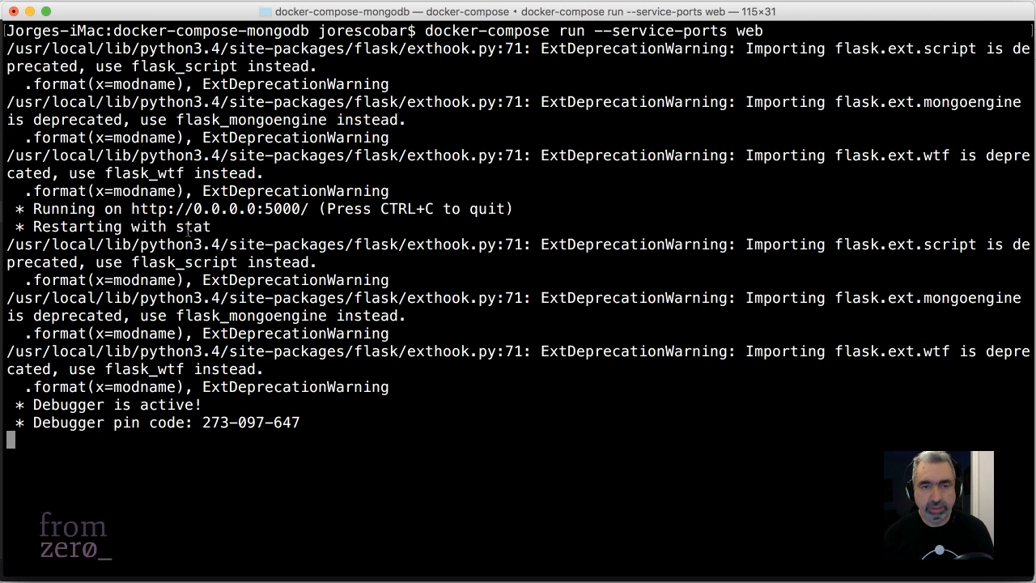
pyautogui.moveTo(640, 61)
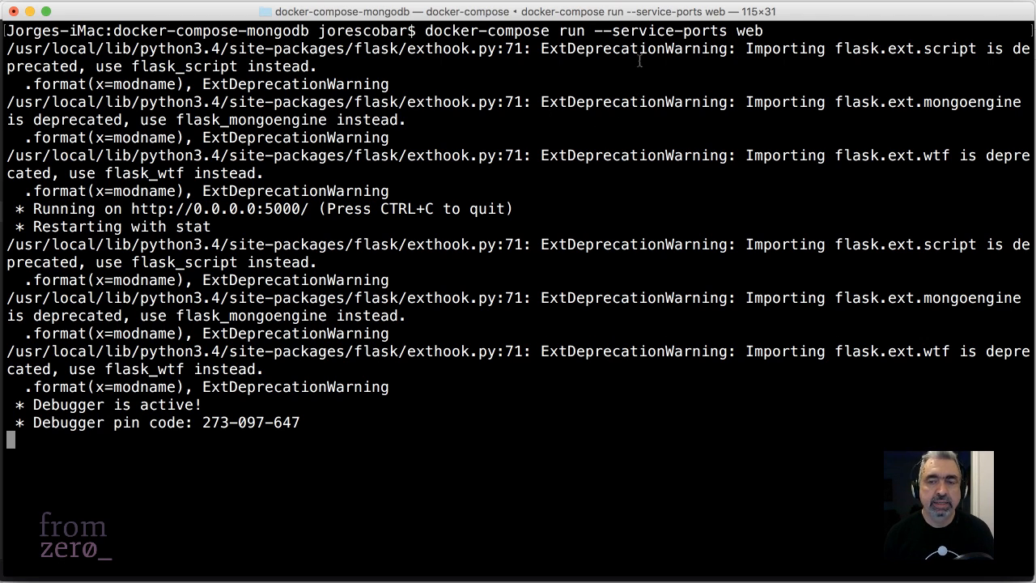
pyautogui.moveTo(729, 41)
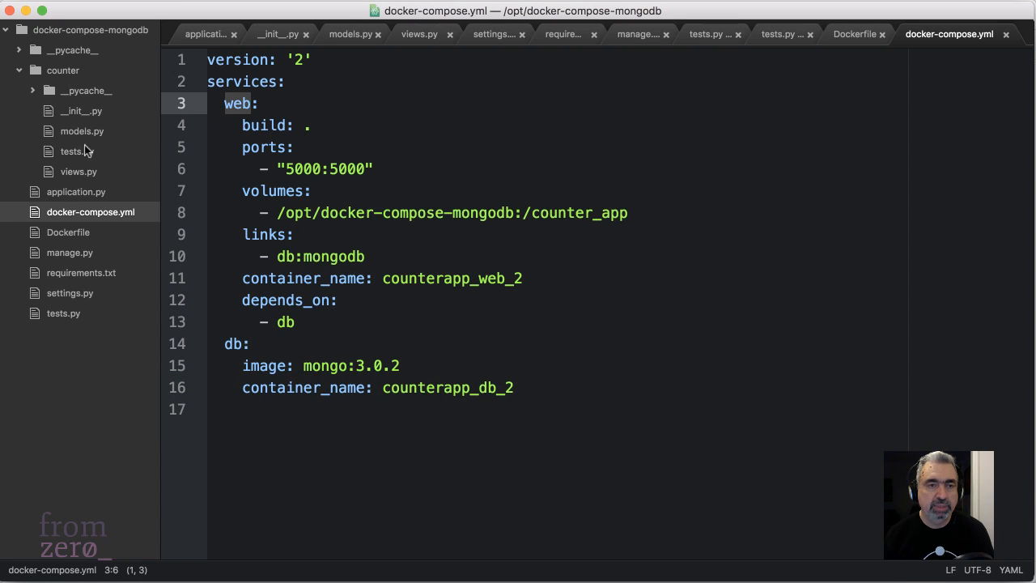
# Add 'import pdb; pdb.set_trace()' as the first line of init() in views.py.
pyautogui.click(418, 34)
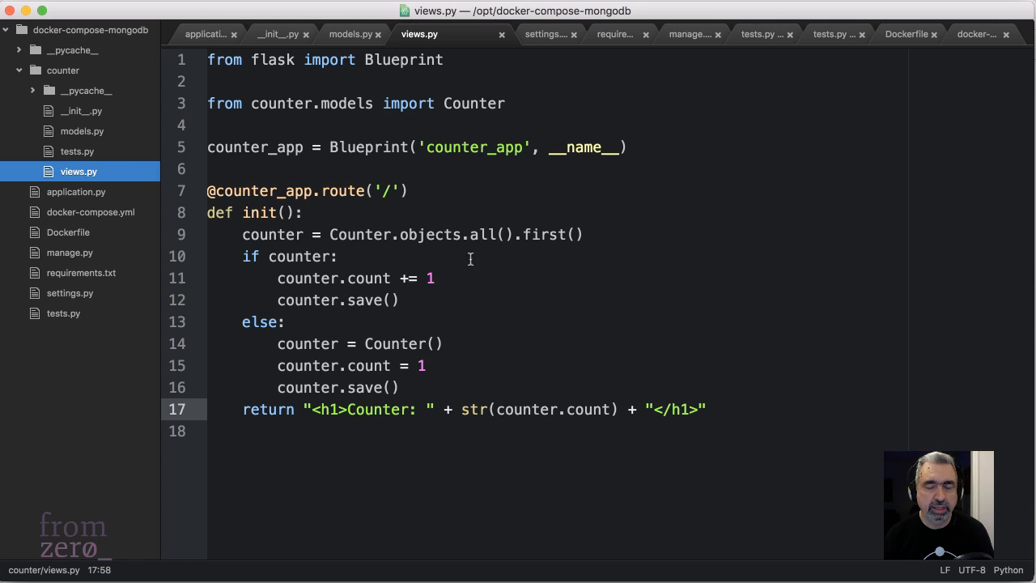
pyautogui.moveTo(327, 217)
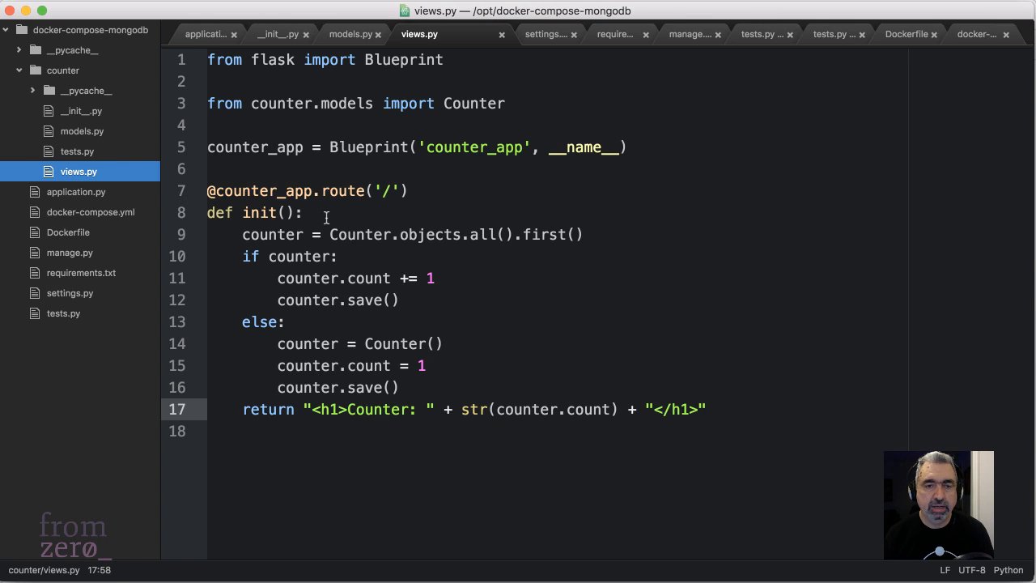
pyautogui.press('enter')
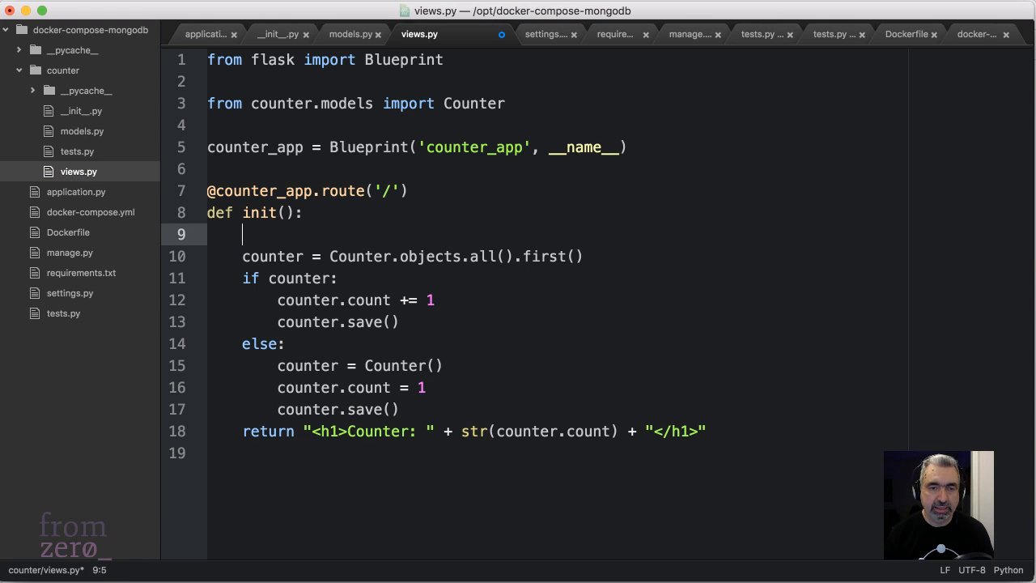
pyautogui.write('pdb')
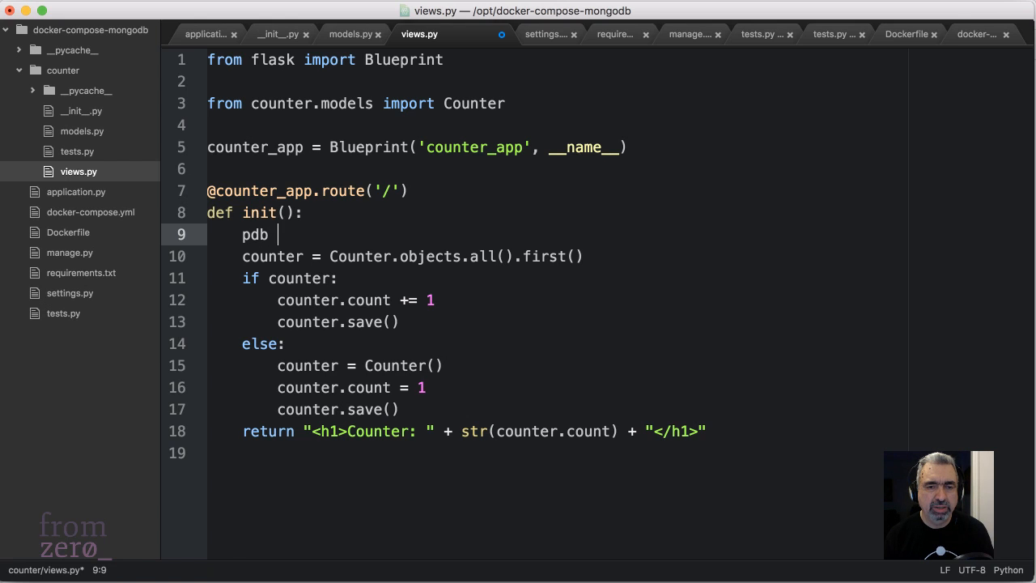
pyautogui.press('Backspace')
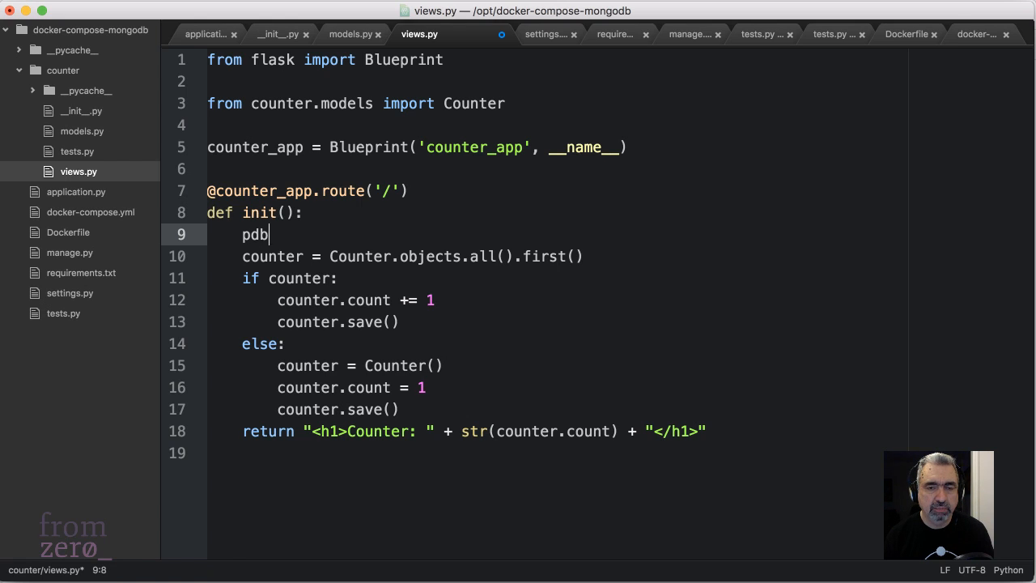
pyautogui.press('BackSpace')
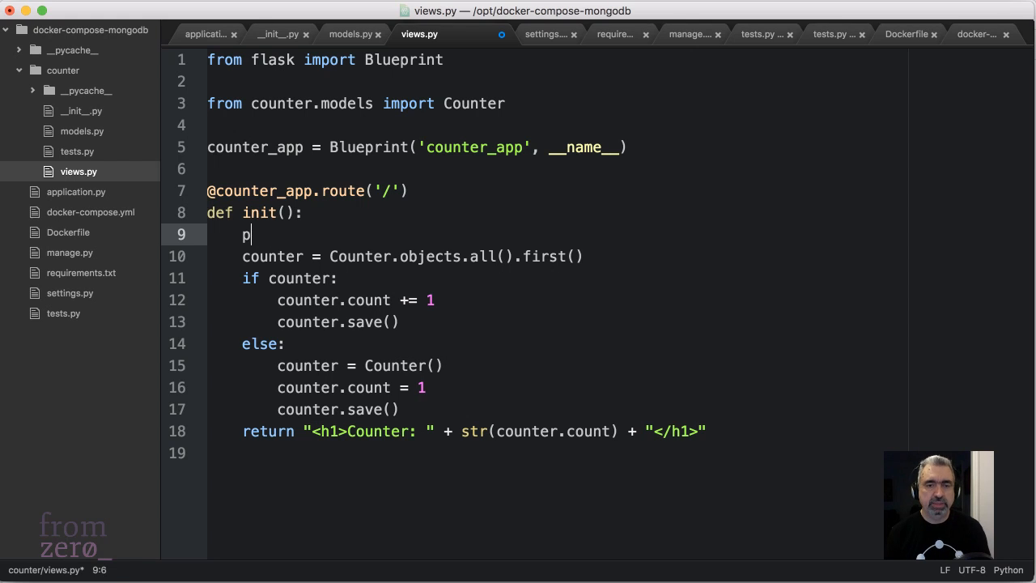
pyautogui.press('backspace')
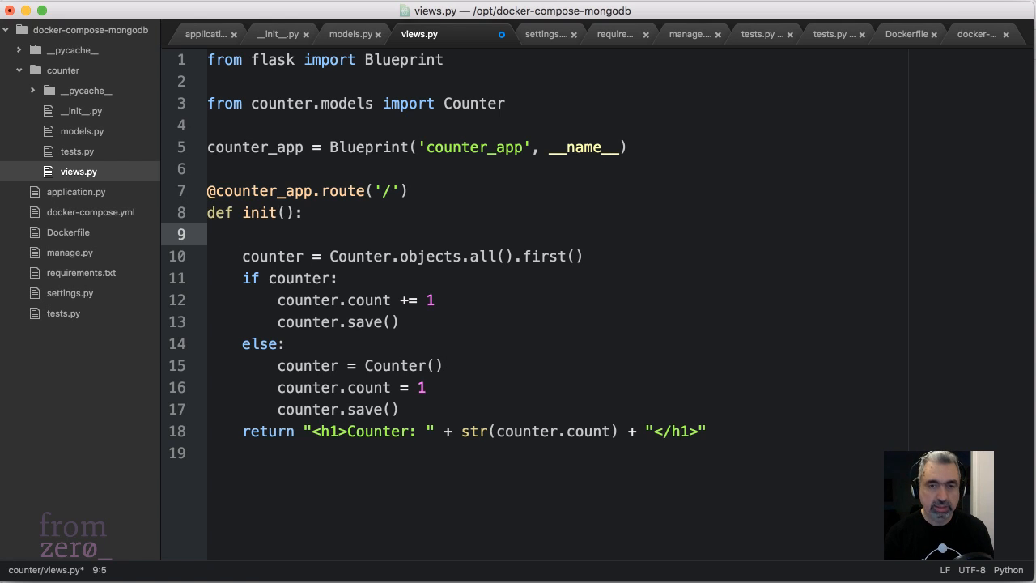
pyautogui.moveTo(482, 347)
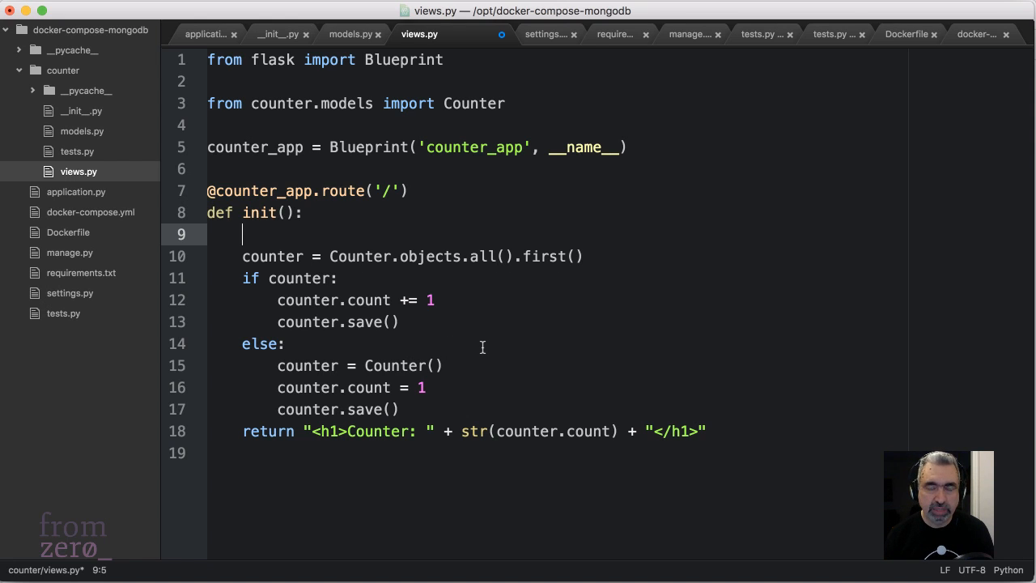
pyautogui.write('import pdb; pdb.set_trace()')
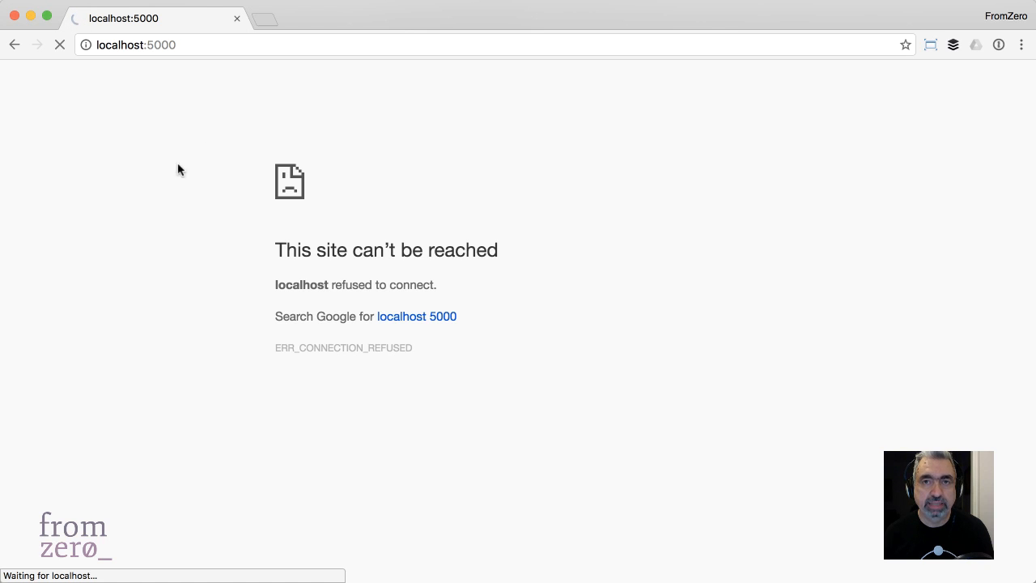
pyautogui.moveTo(402, 350)
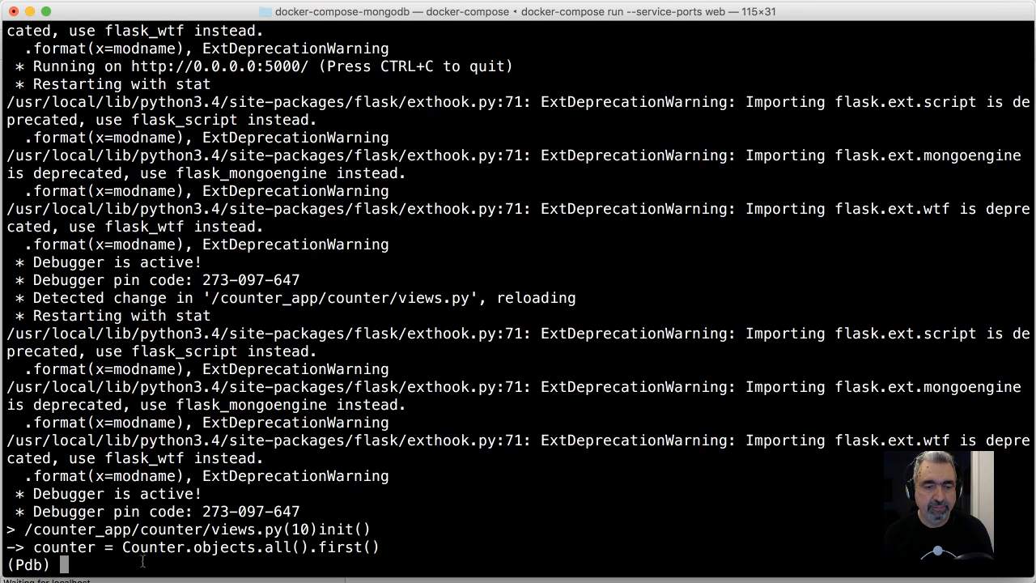
pyautogui.moveTo(444, 479)
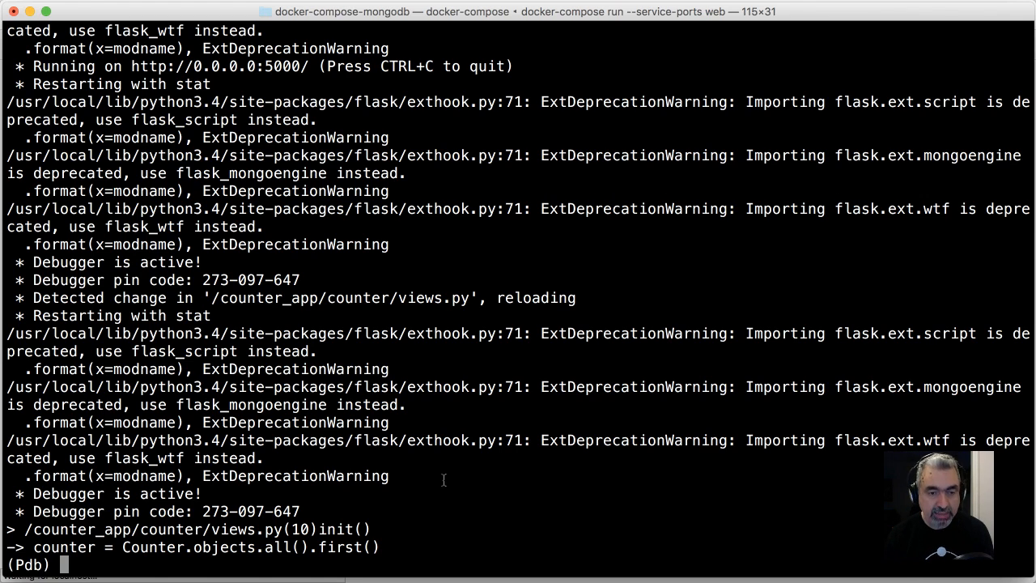
# Step with n, then inspect counter and counter.count (6) at the Pdb prompt.
pyautogui.write('n')
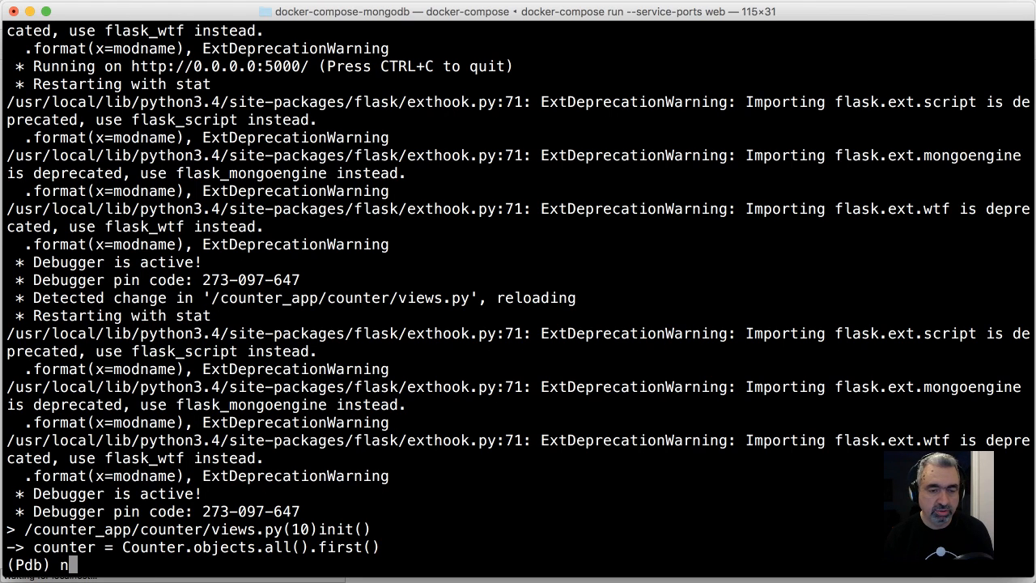
pyautogui.press('Return')
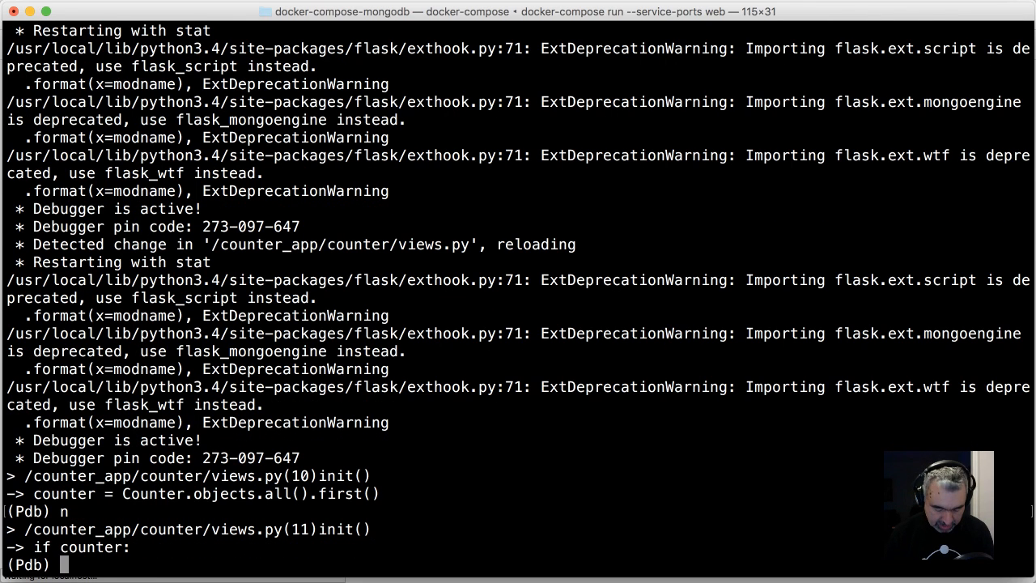
pyautogui.write('counter')
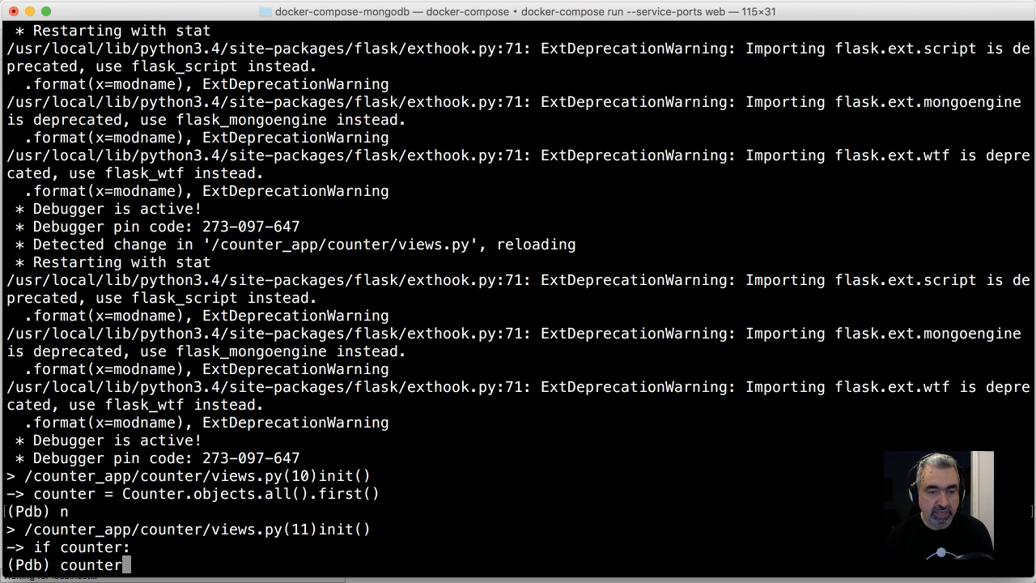
pyautogui.press('Return')
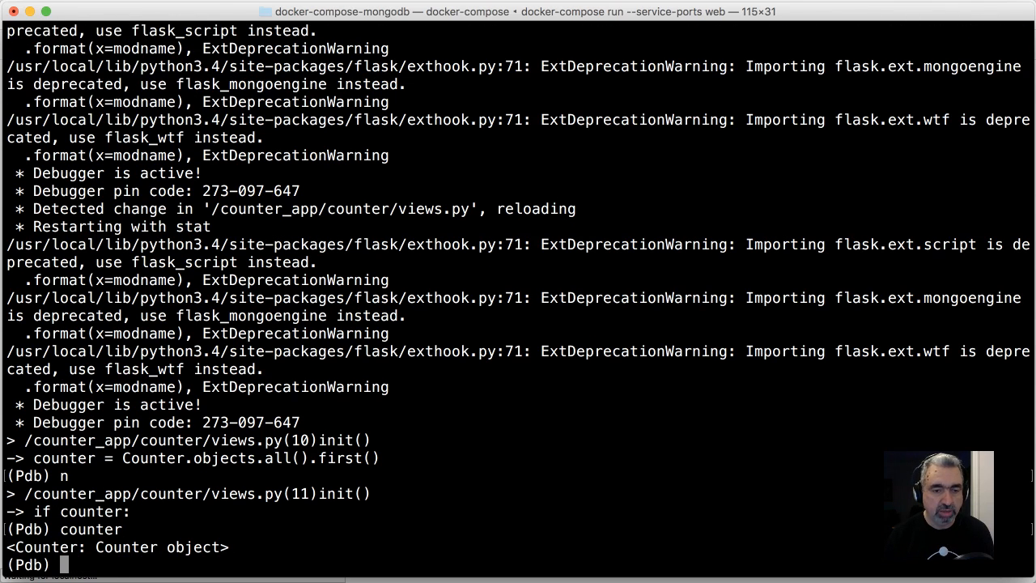
pyautogui.write('counter.count')
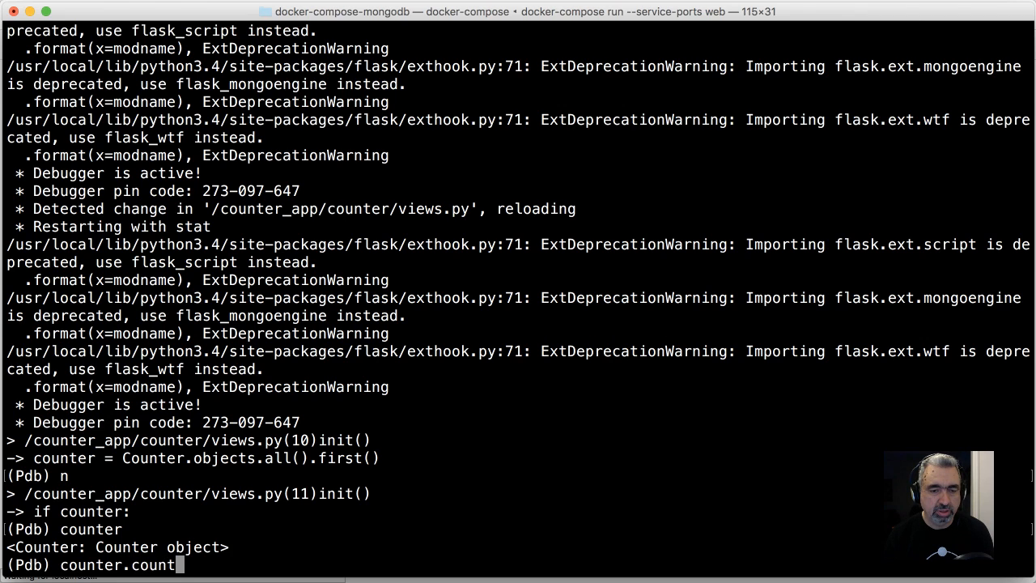
pyautogui.press('Return')
pyautogui.write('n')
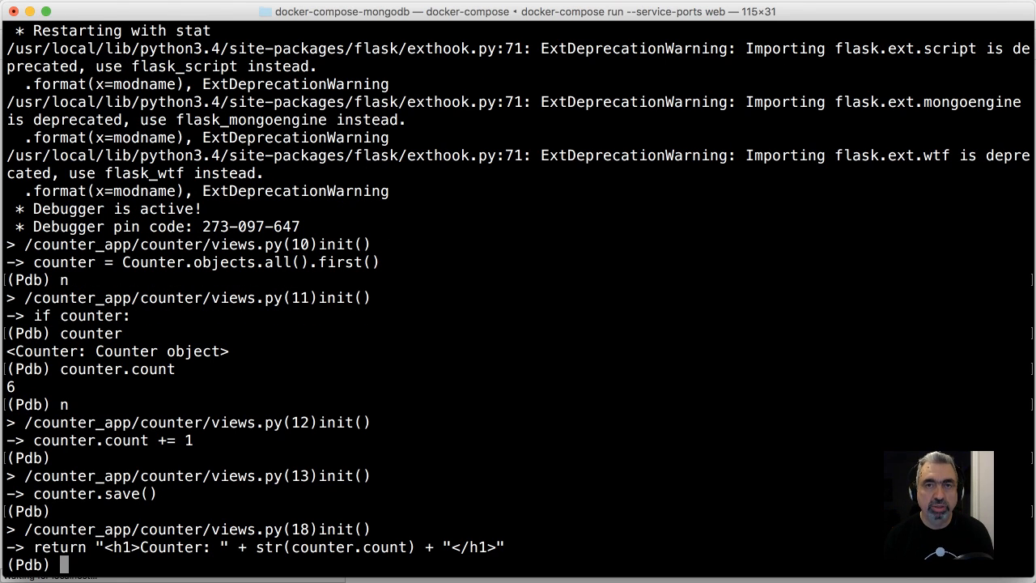
# Continue the paused request to a 200 response, then Ctrl+C the Flask server back to the shell.
pyautogui.write('c')
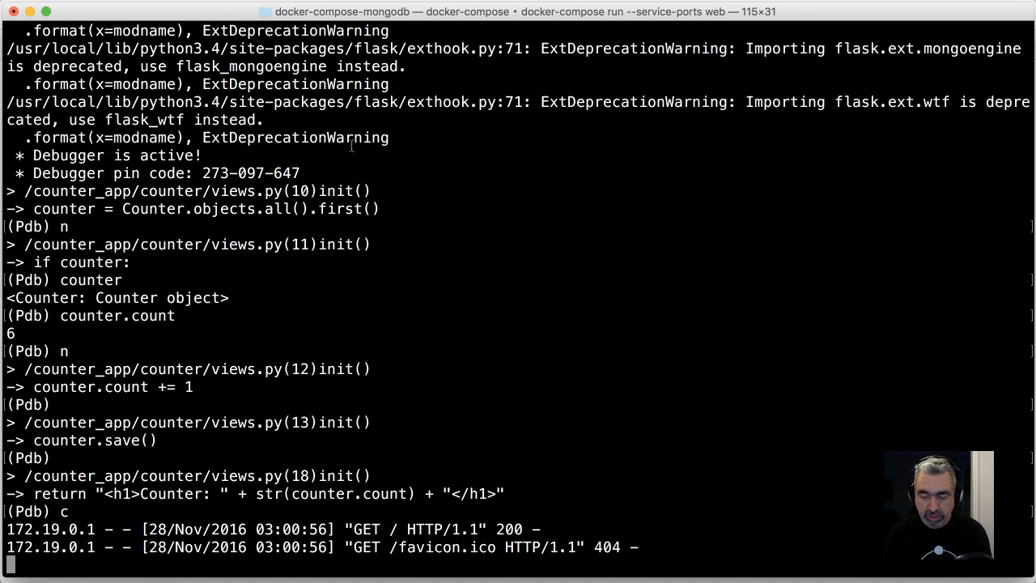
pyautogui.press('ctrl+c')
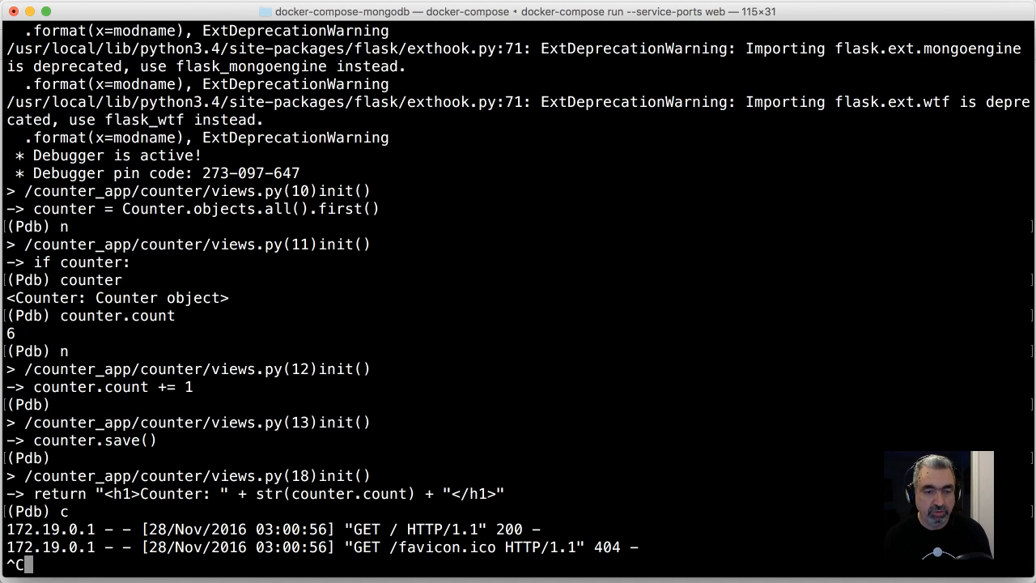
pyautogui.press('ctrl+c')
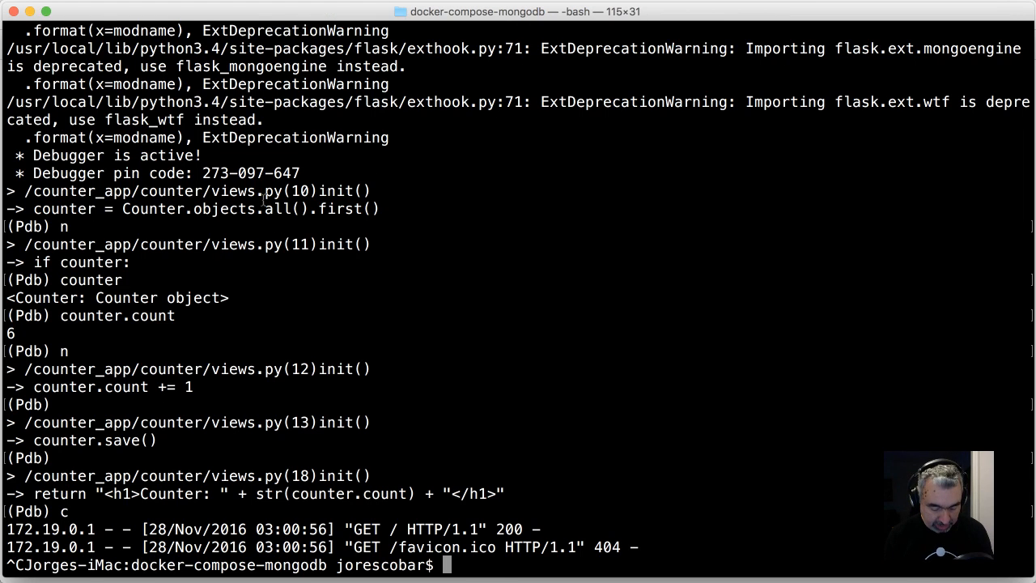
# Check docker ps and stop counterapp_db_2 with 'docker-compose stop db'.
pyautogui.write('docker ps')
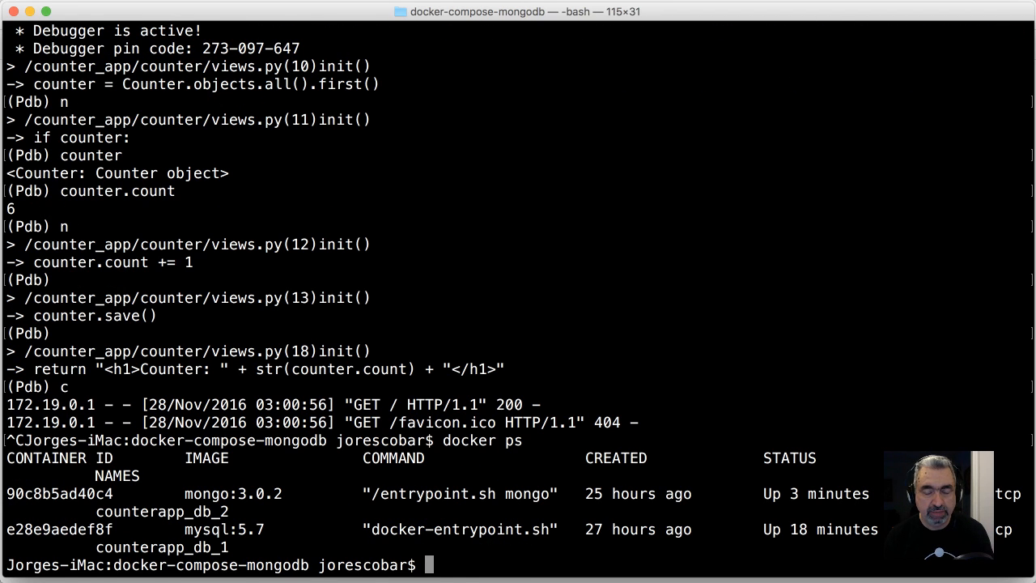
pyautogui.write('docker-c')
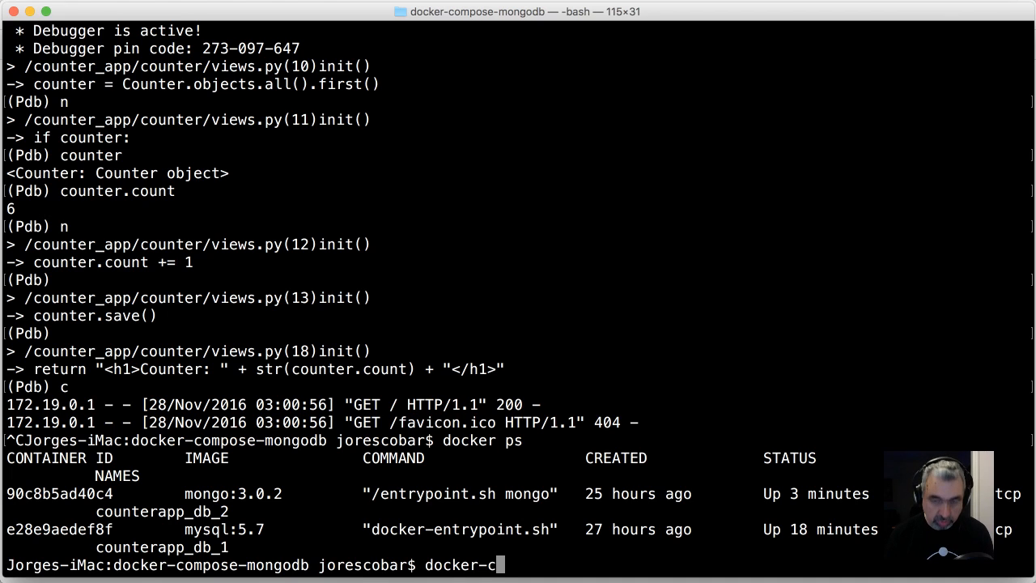
pyautogui.write('ompose stop db')
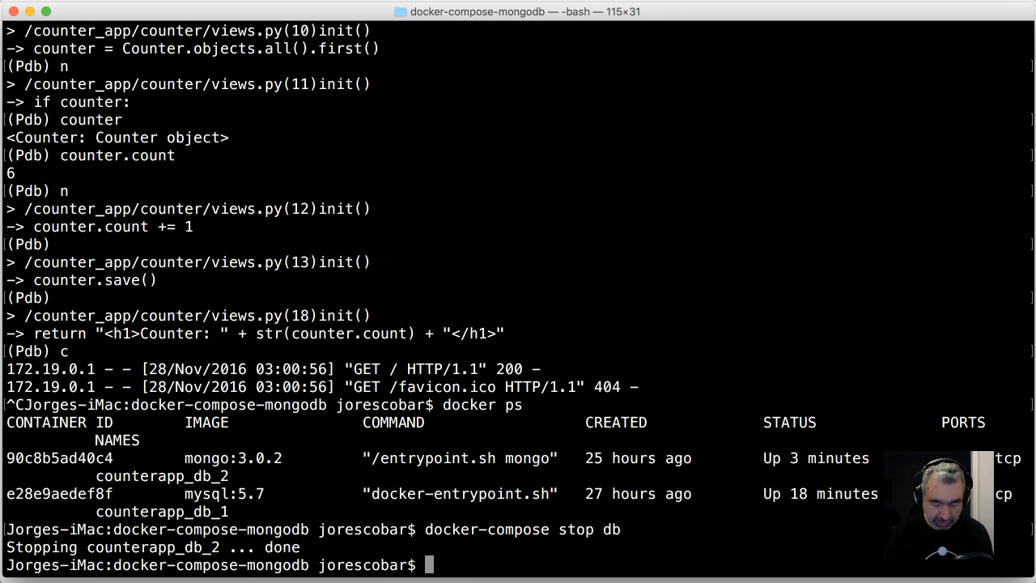
# Stop the MySQL container directly with 'docker stop counterapp_db_1'.
pyautogui.write('d')
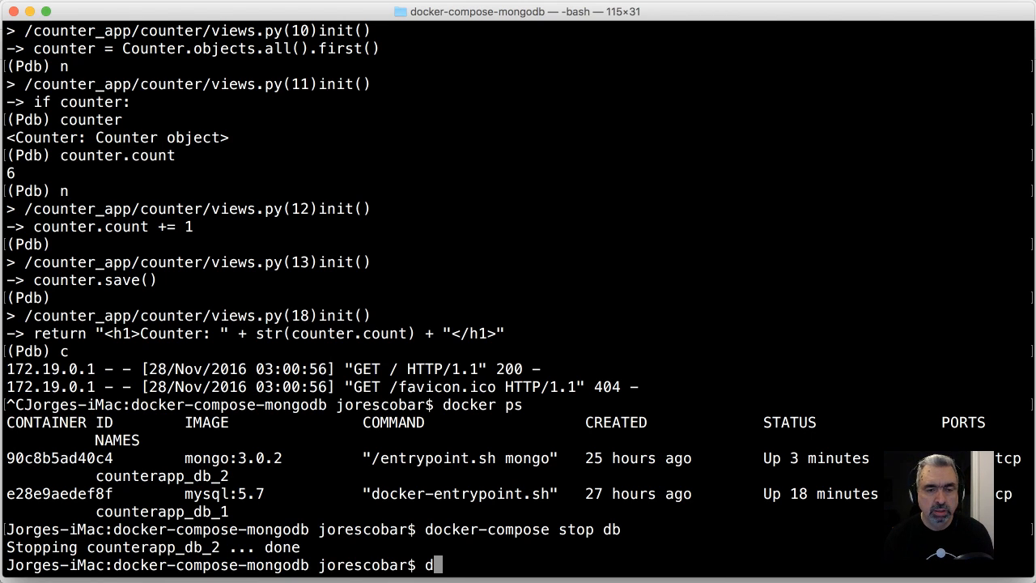
pyautogui.write('ocker')
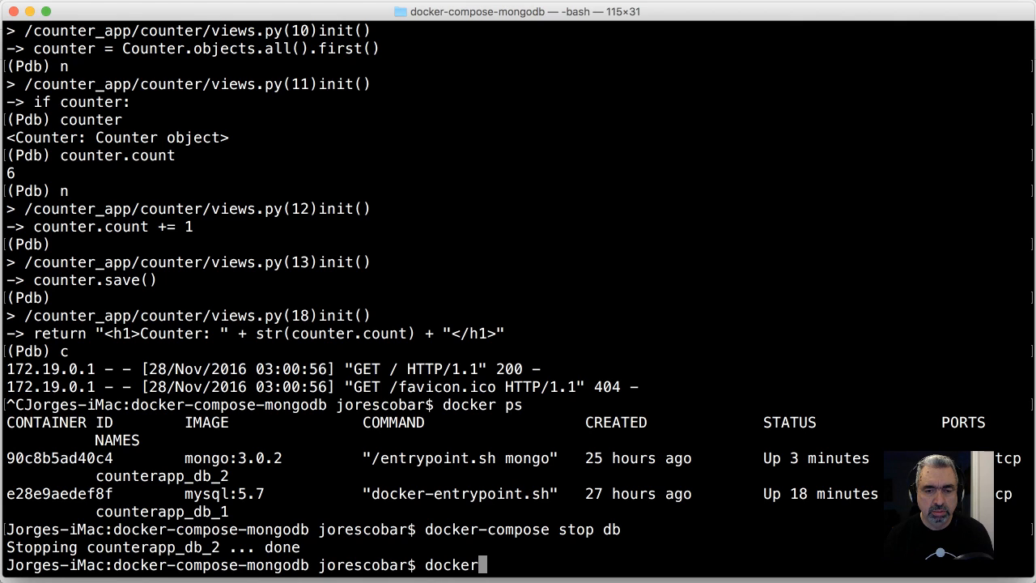
pyautogui.write('st')
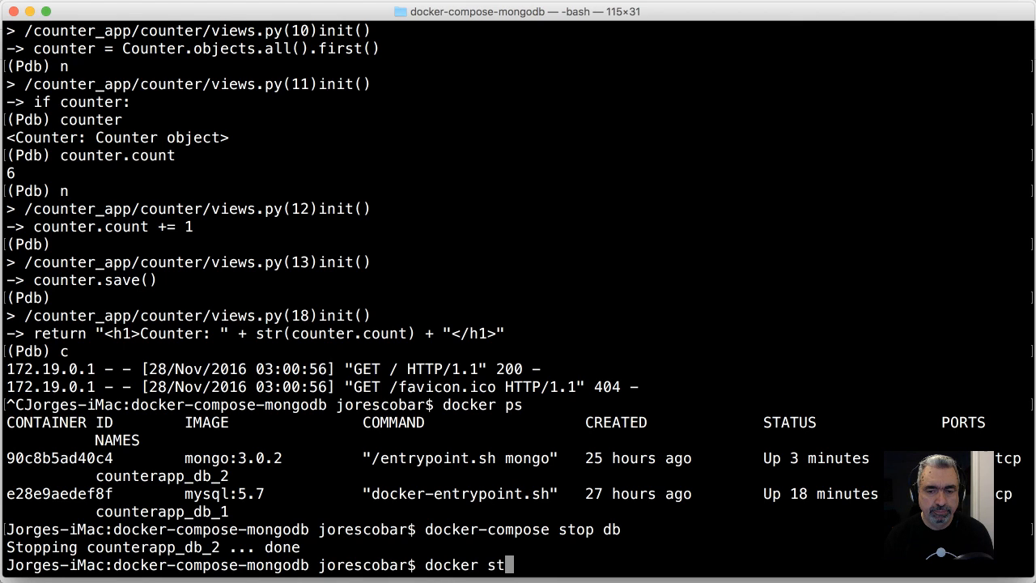
pyautogui.write('op')
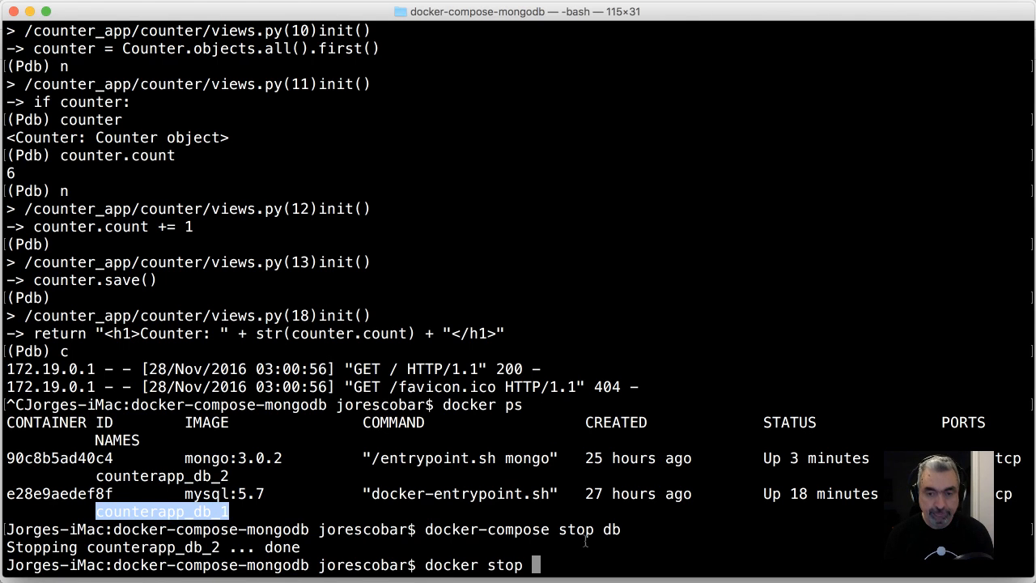
pyautogui.write('counterapp_db_1')
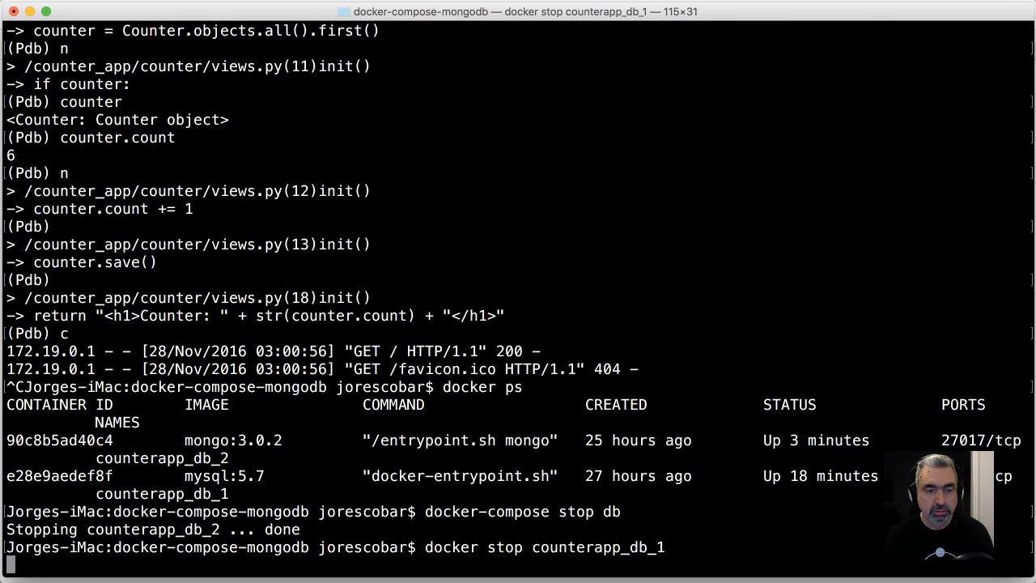
pyautogui.press('Return')
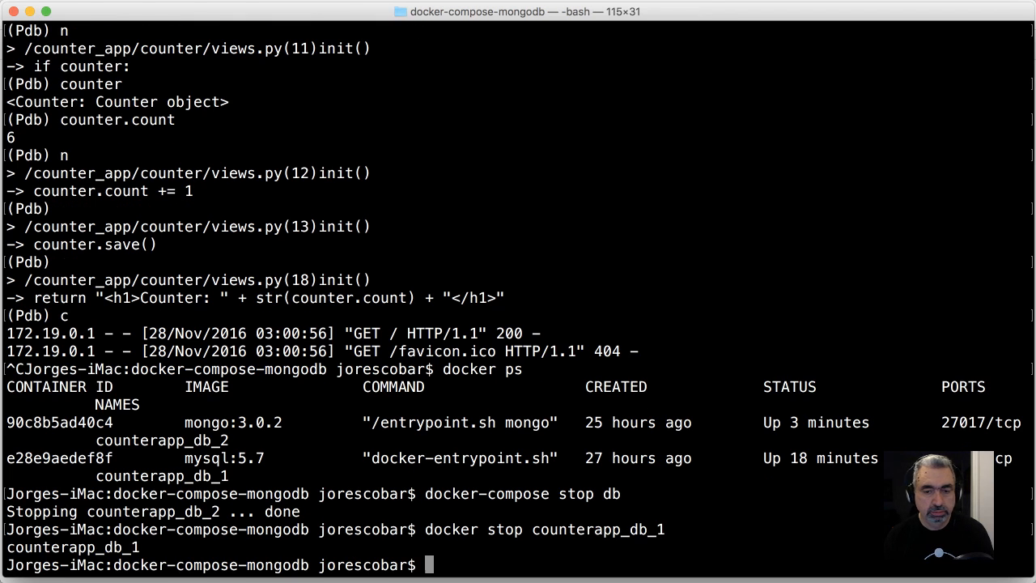